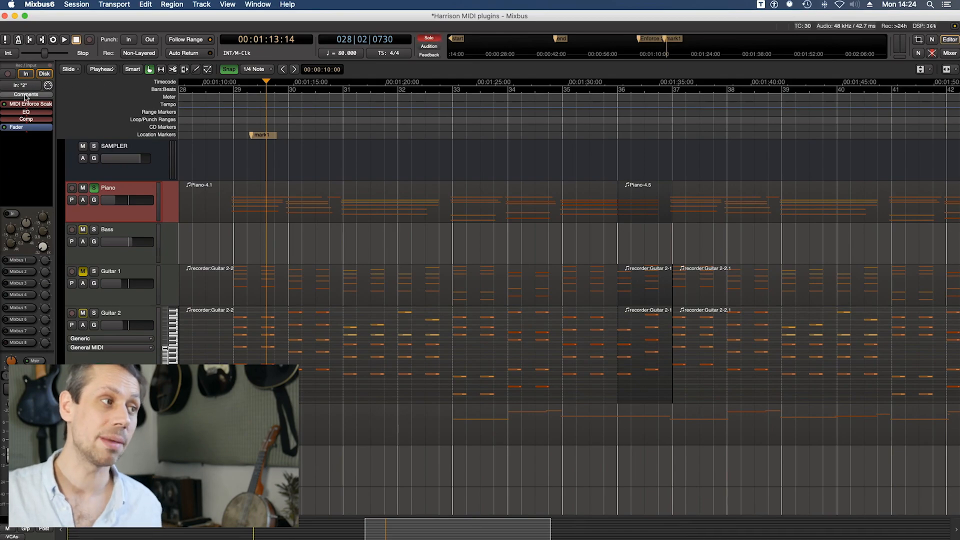
Open the MIDI Enforce Scale plugin window on the Piano track
click(26, 103)
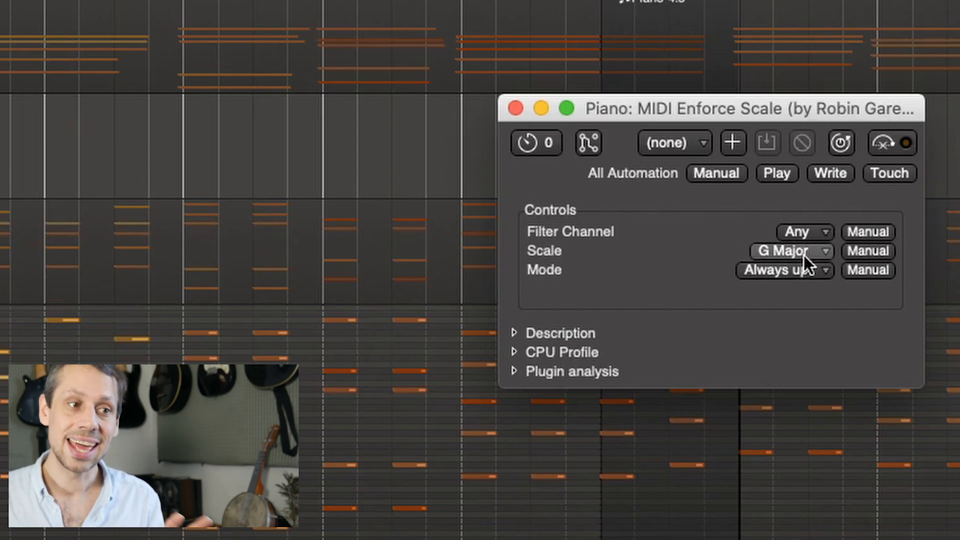
click(790, 251)
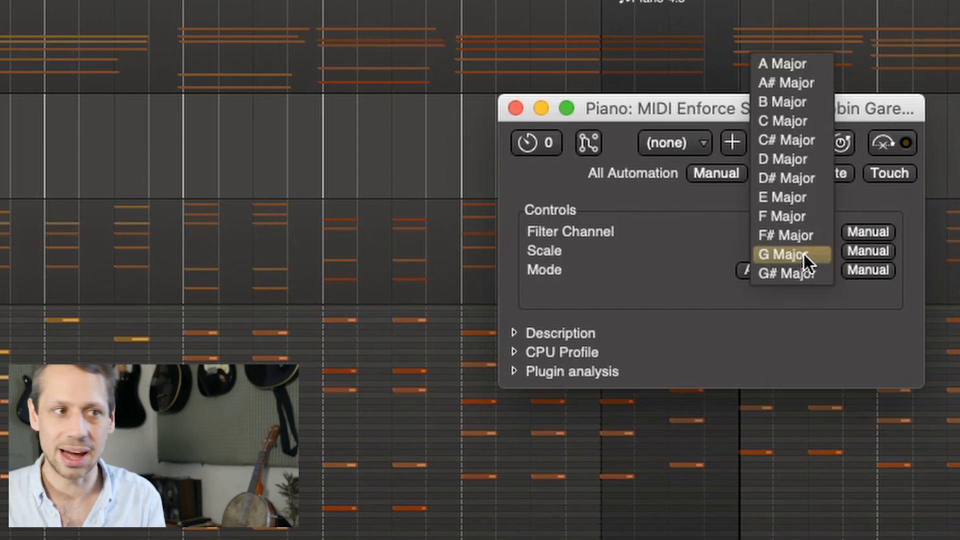
click(789, 254)
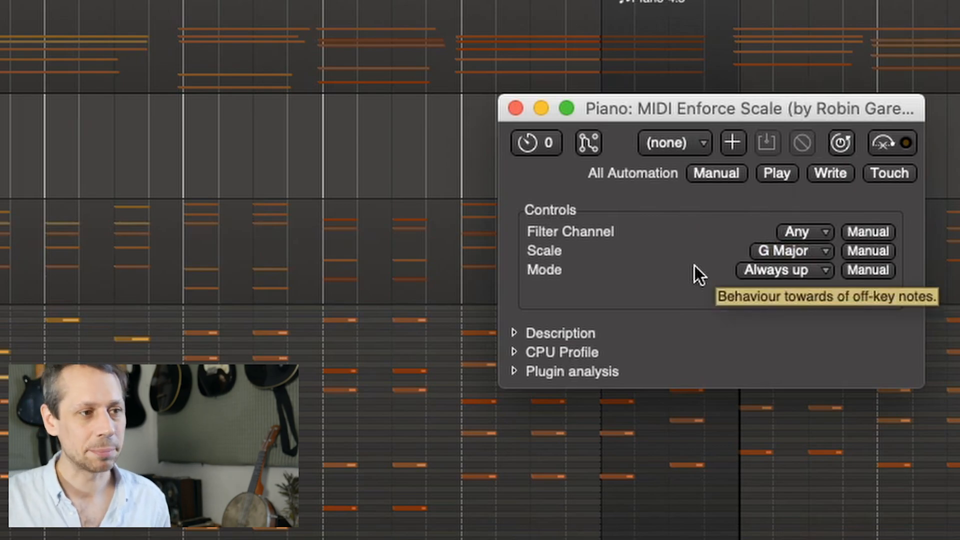
click(784, 270)
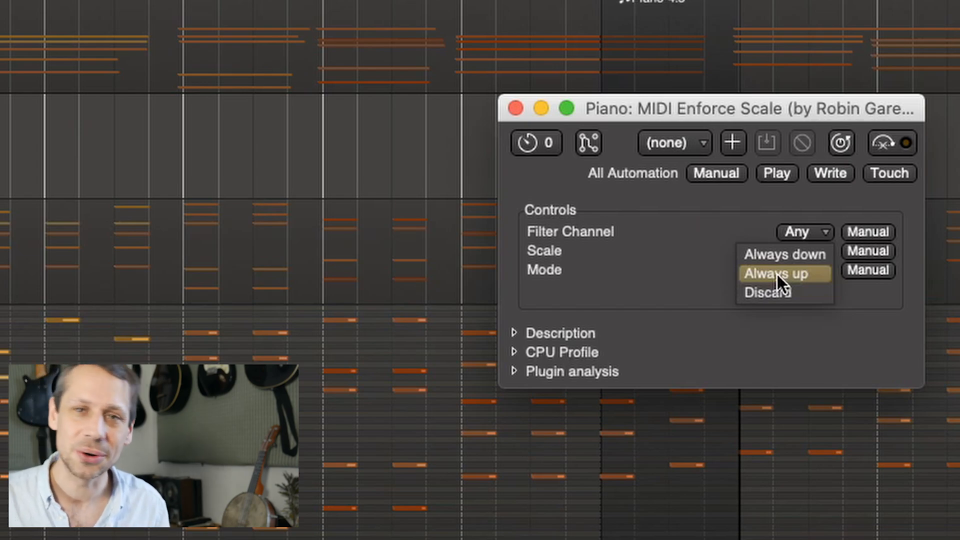
click(782, 273)
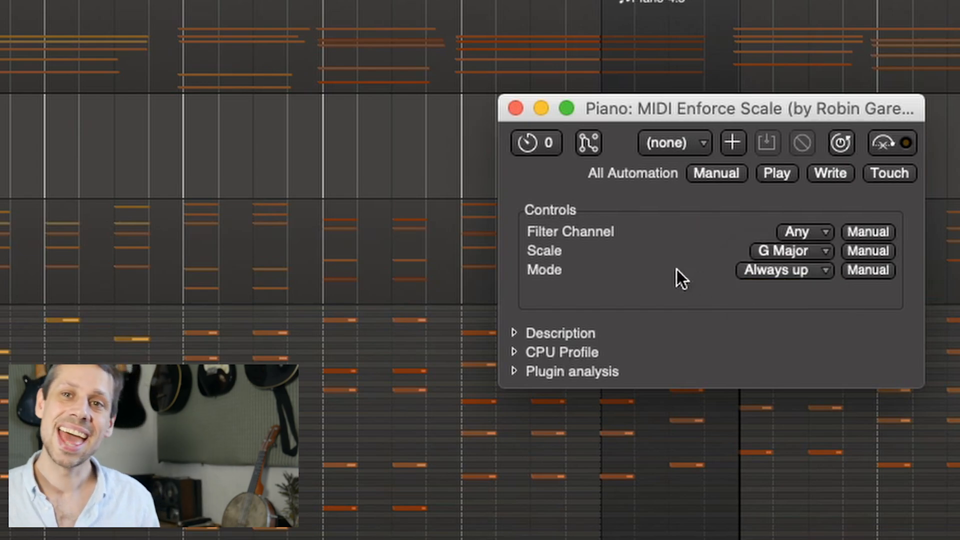
mouse_move(645, 285)
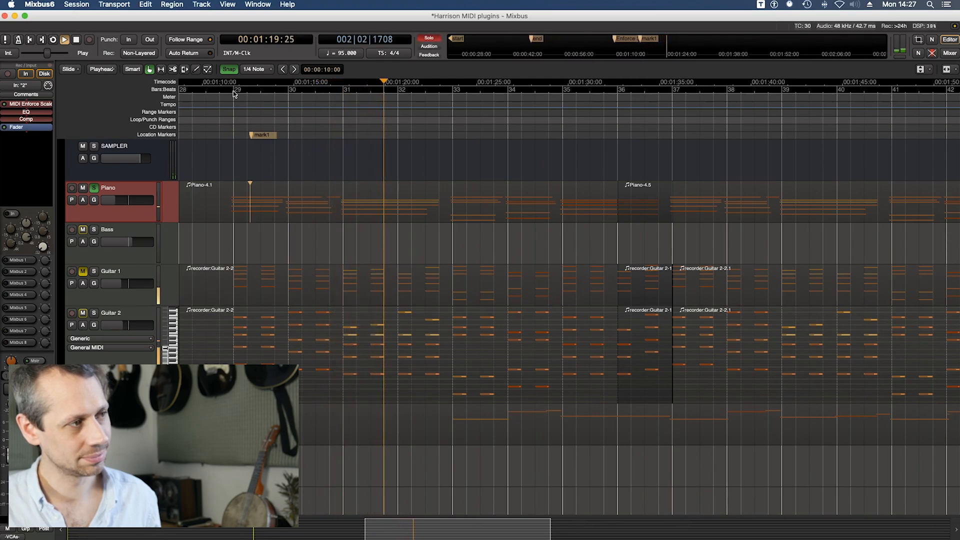
Restart session playback from around bar 29 to hear the piano part
click(26, 103)
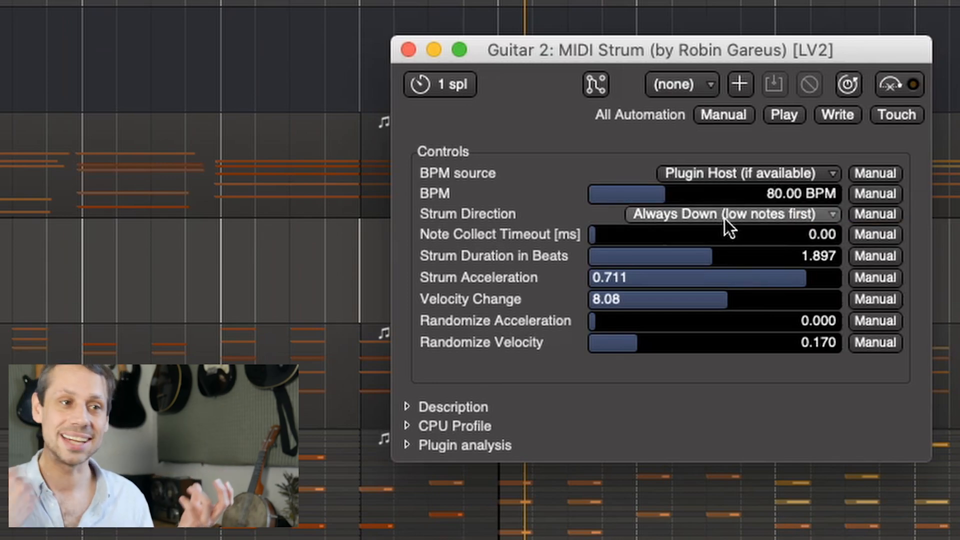
Set Guitar 2's MIDI Strum direction to Always Down (low notes first)
click(729, 214)
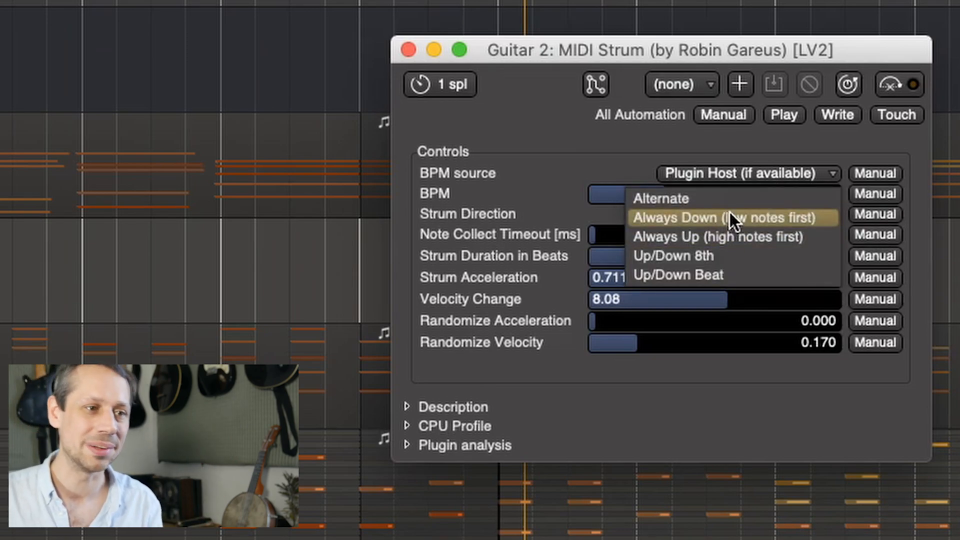
click(727, 217)
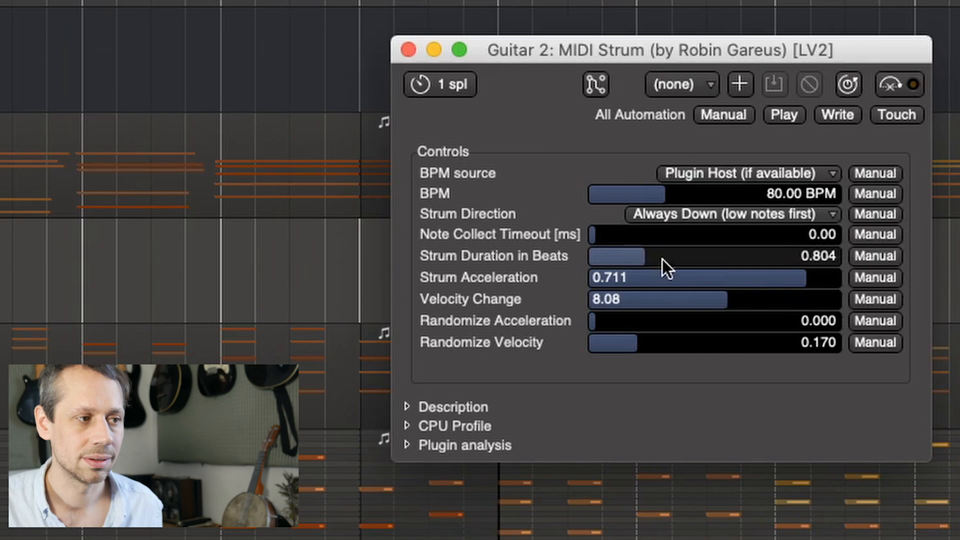
Lengthen Guitar 2's strum duration to about 1.94 beats
drag(614, 256, 640, 256)
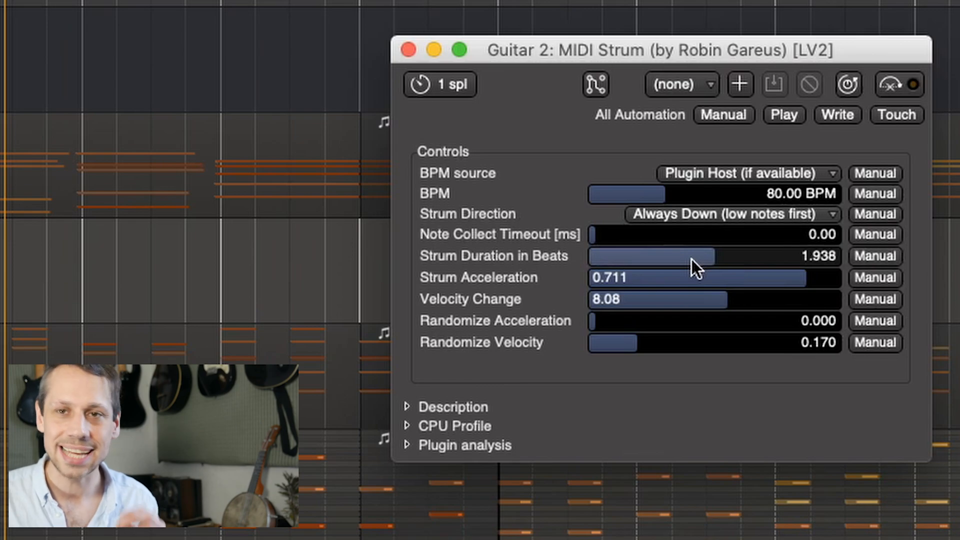
mouse_move(692, 276)
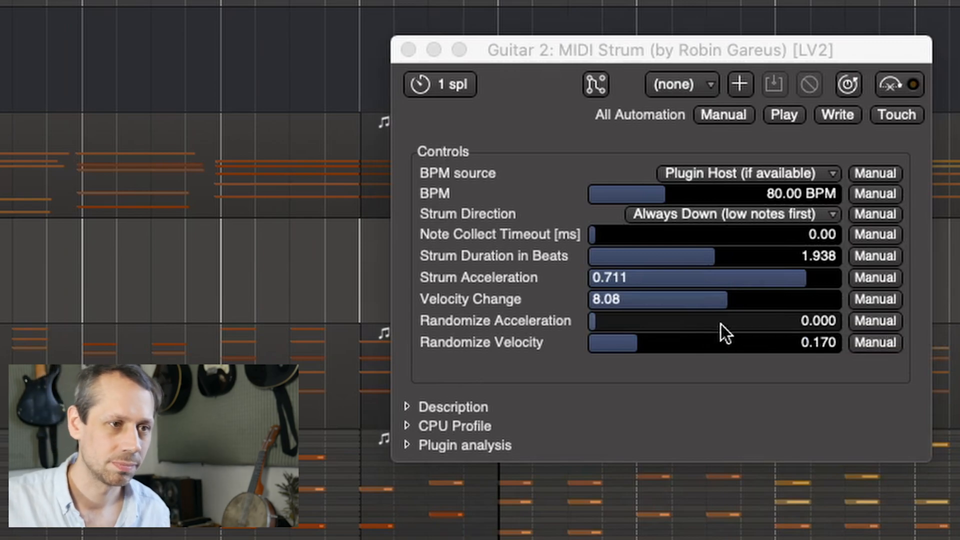
mouse_move(680, 309)
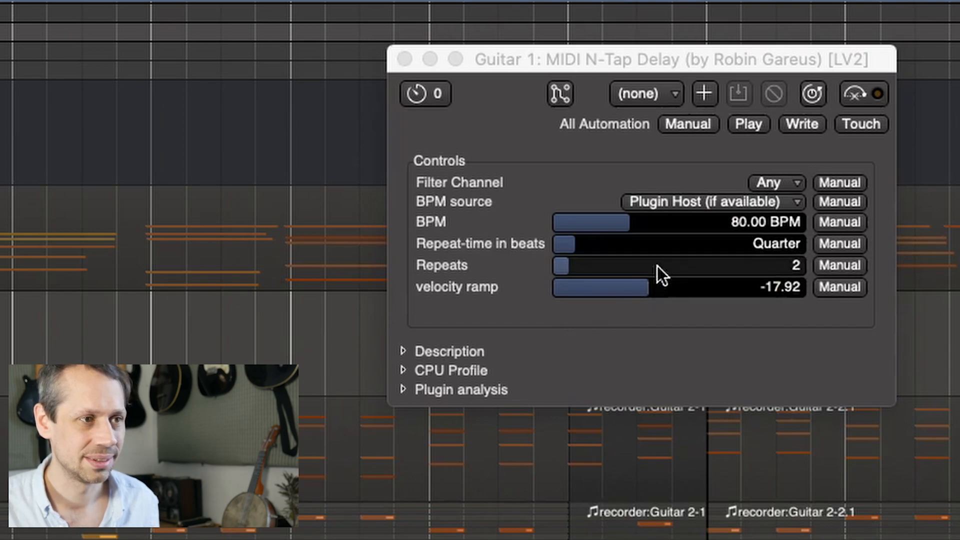
Raise Guitar 1's MIDI N-Tap Delay repeats from 2 to 12
drag(560, 265, 597, 265)
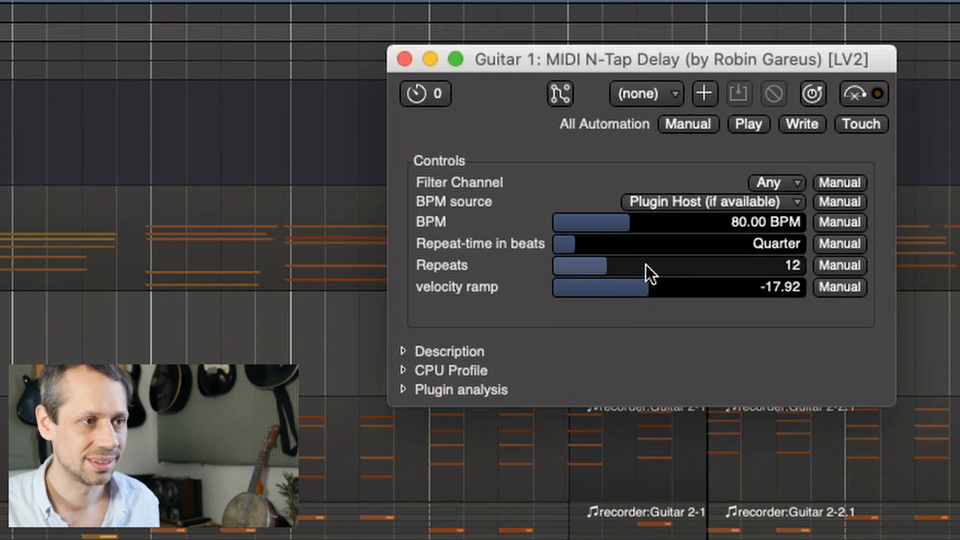